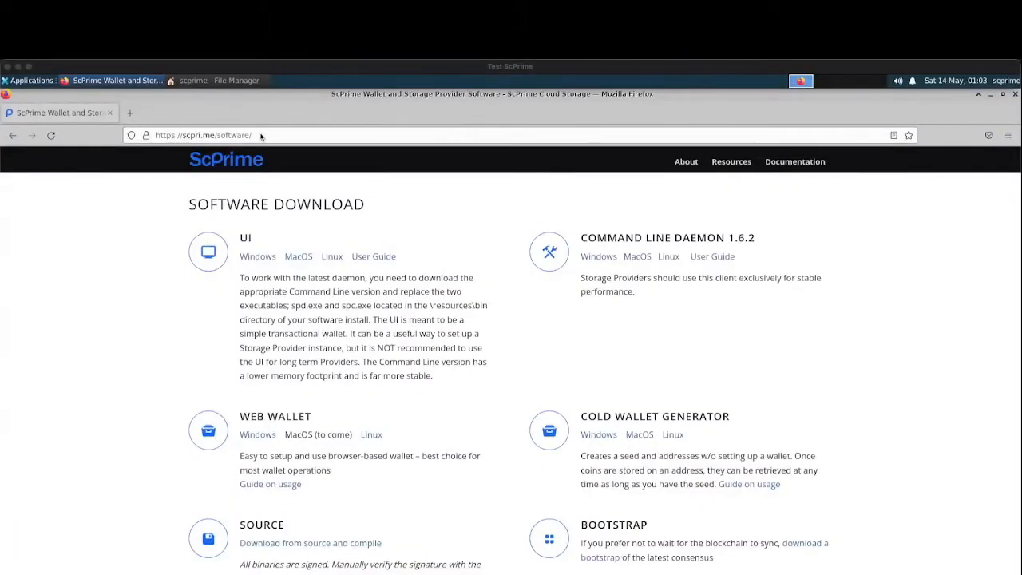
Step: Download the Linux build of the ScPrime web wallet from the Web Wallet section
left_click(205, 134)
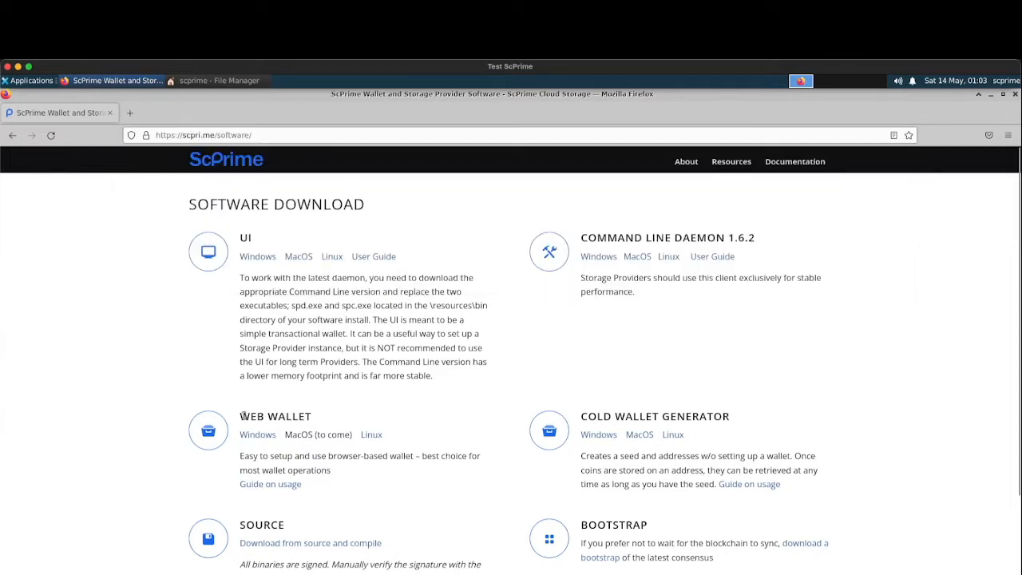
double_click(275, 415)
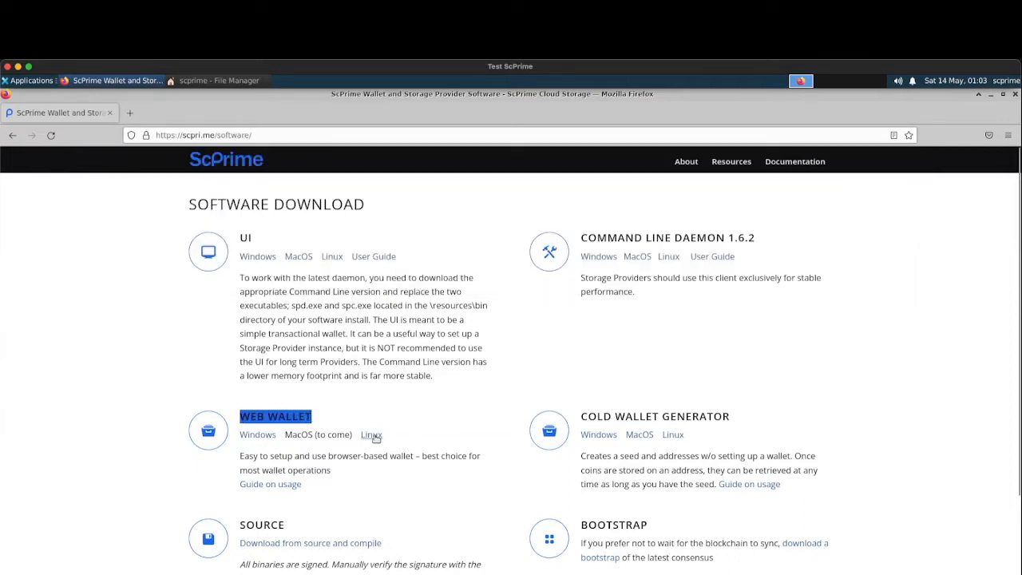
left_click(370, 435)
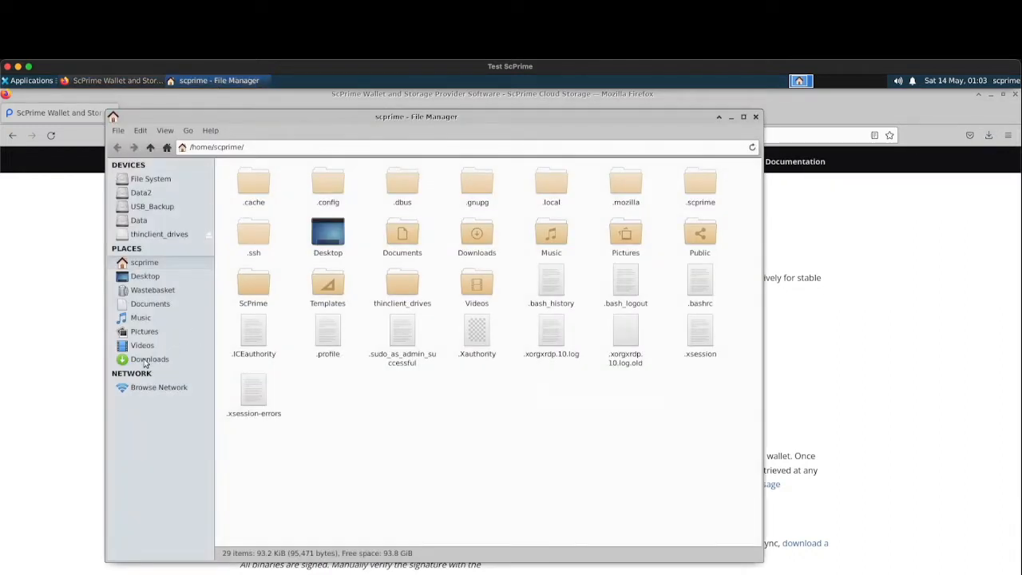
Step: Extract the downloaded scp-webwallet zip from Downloads into the home ScPrime folder and close the archive window
left_click(150, 357)
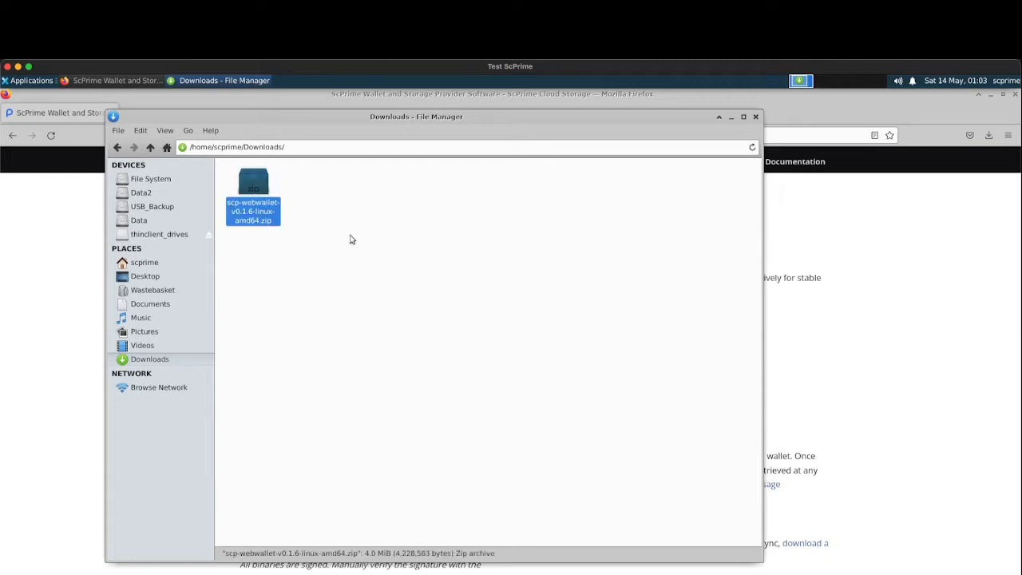
double_click(253, 184)
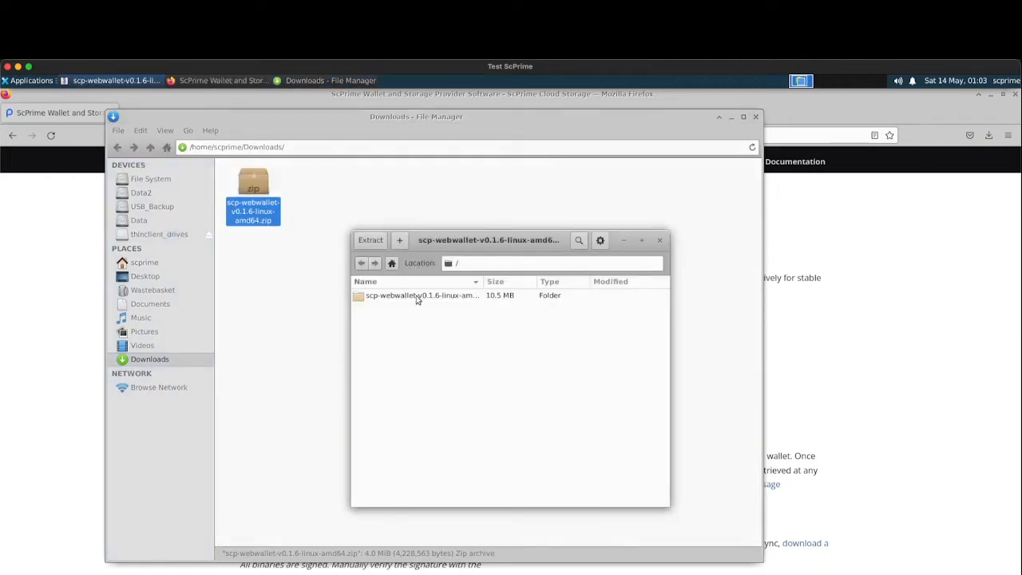
left_click(371, 240)
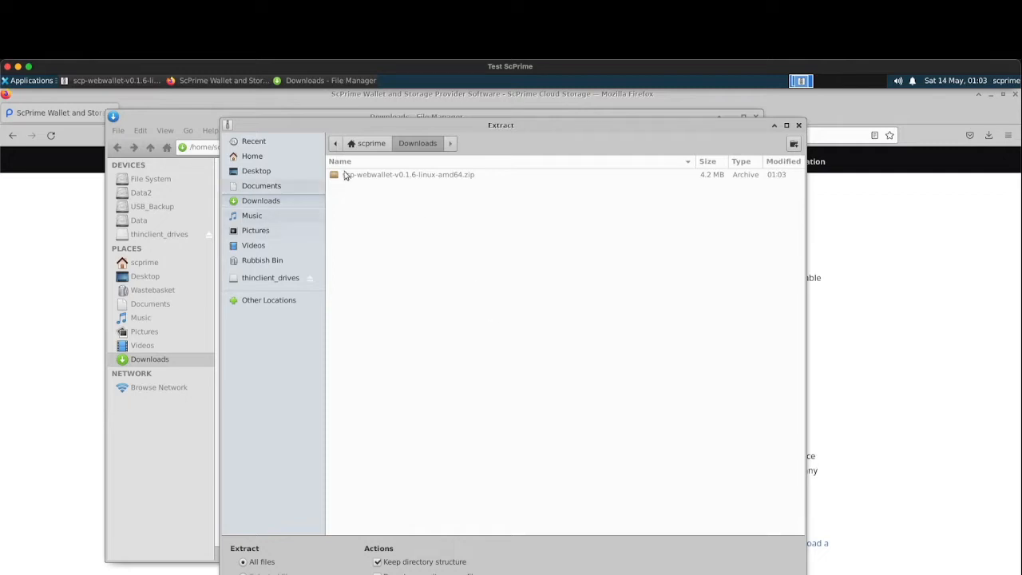
left_click(370, 144)
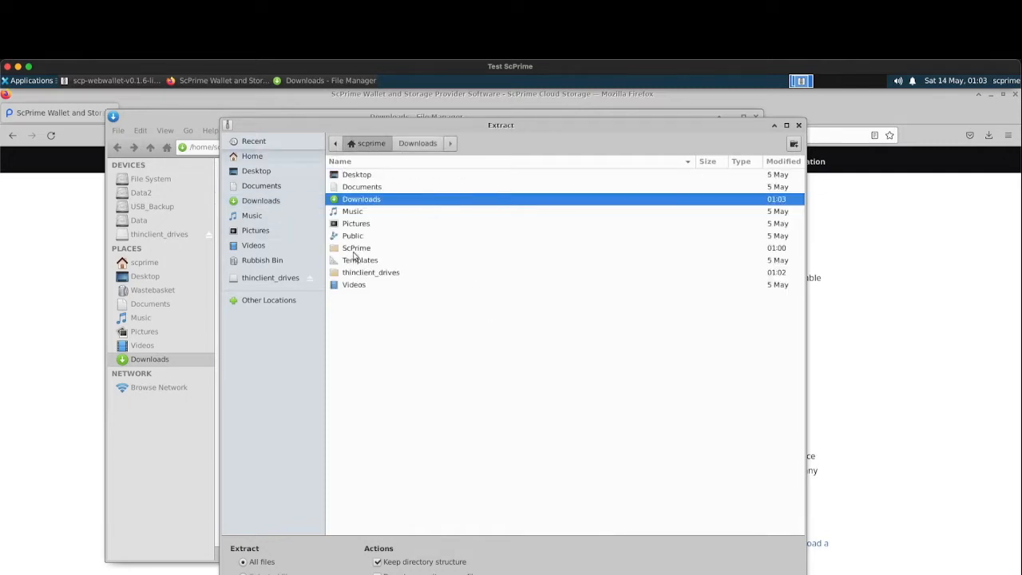
double_click(356, 248)
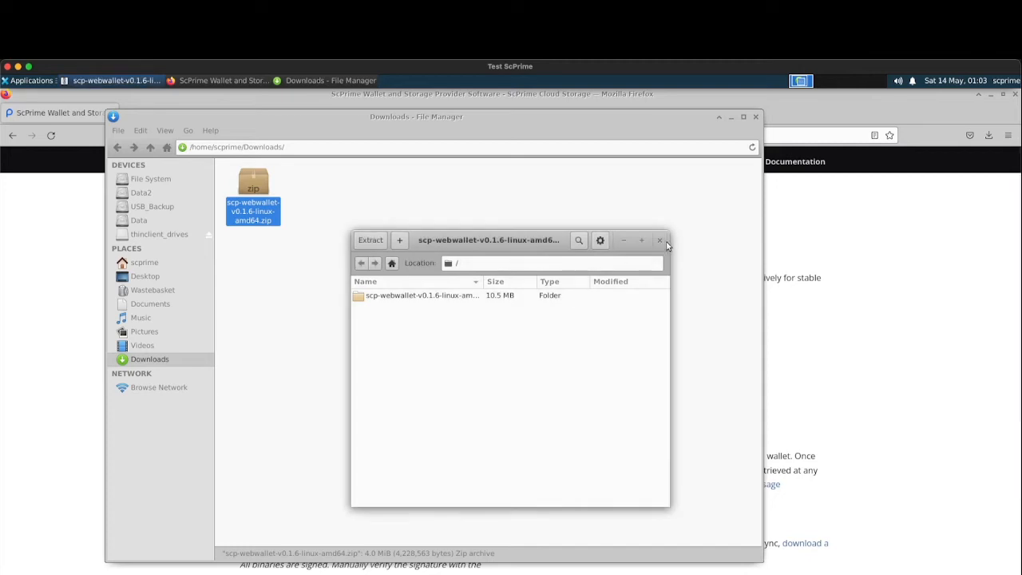
left_click(660, 239)
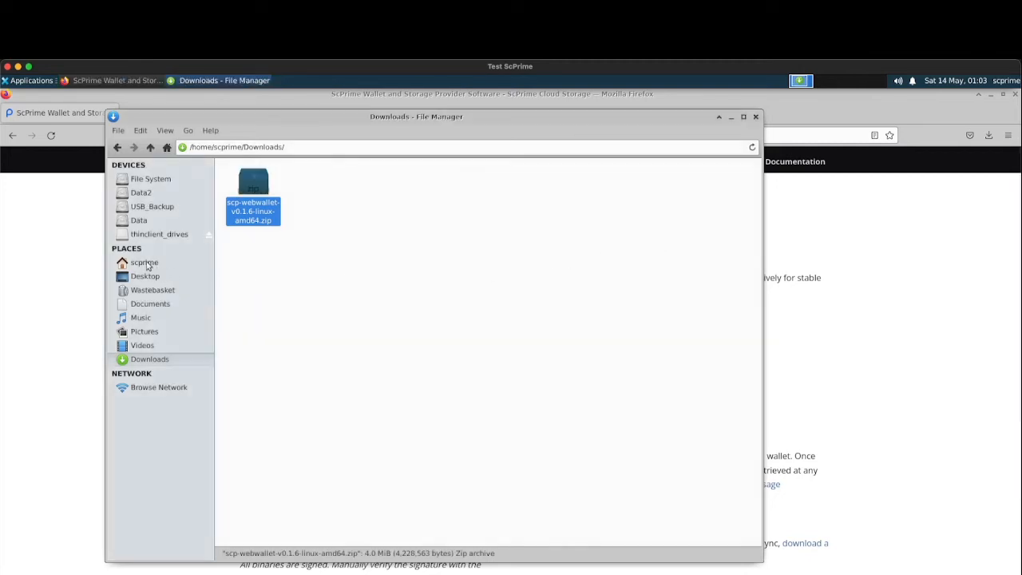
Step: Navigate into the extracted scp-webwallet folder inside ScPrime
left_click(143, 262)
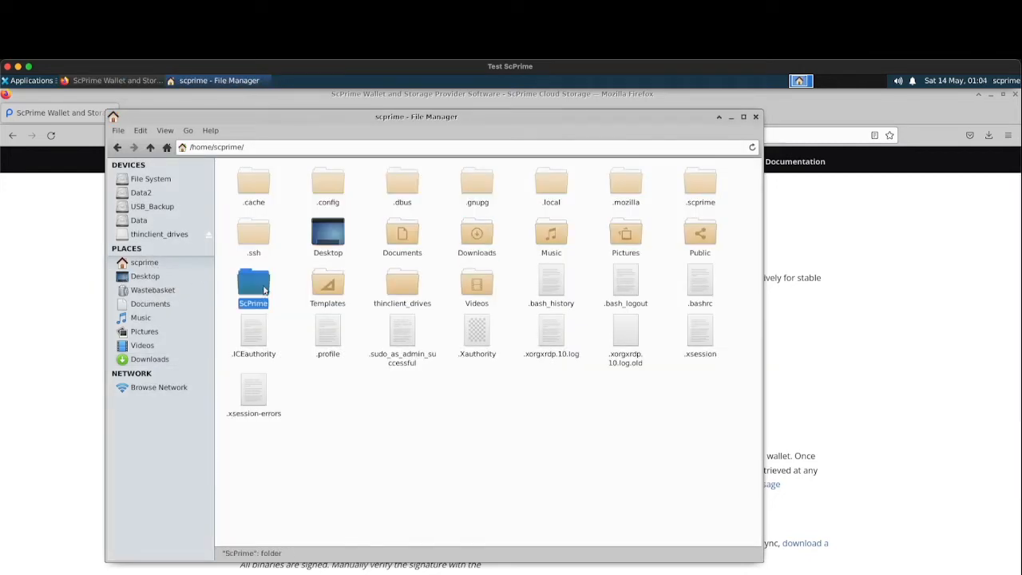
double_click(252, 287)
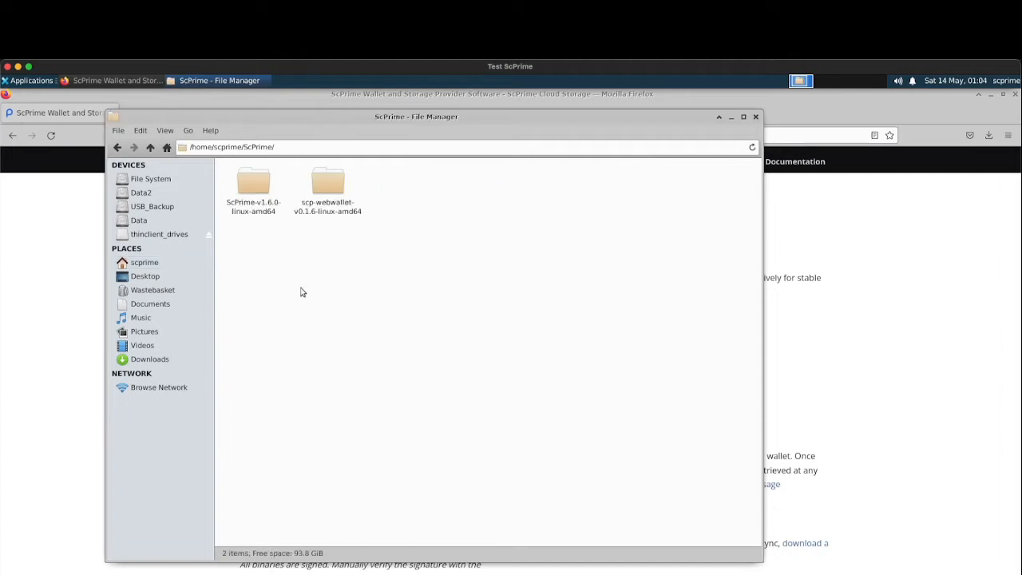
left_click(327, 182)
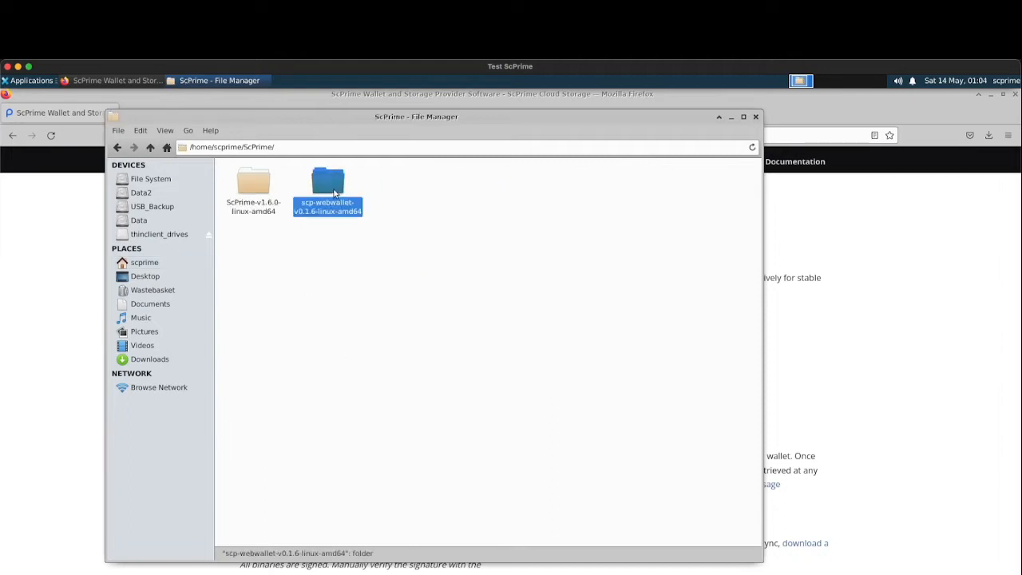
double_click(328, 179)
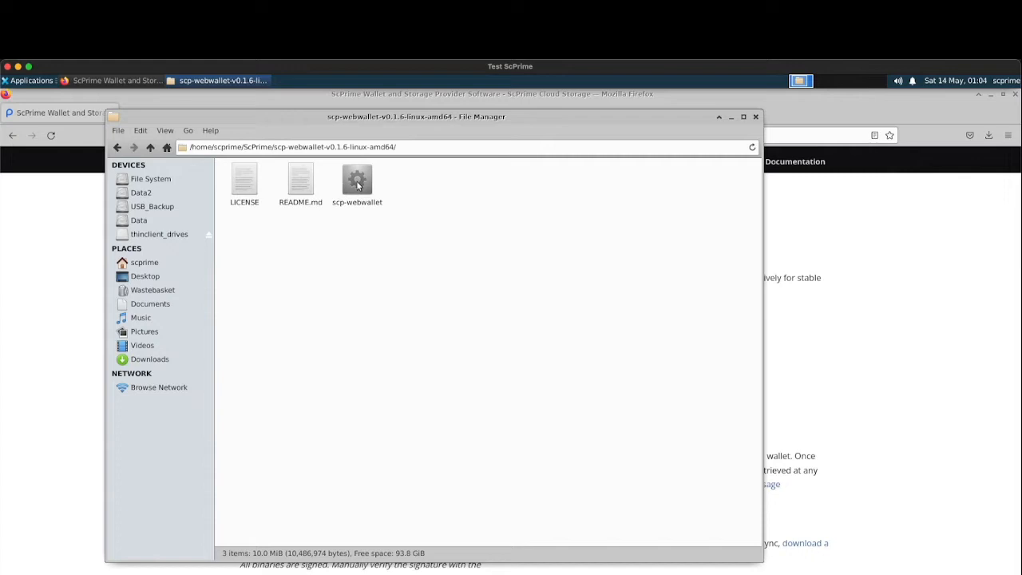
Step: In the scp-webwallet file's Permissions properties, allow it to run as a program
right_click(358, 179)
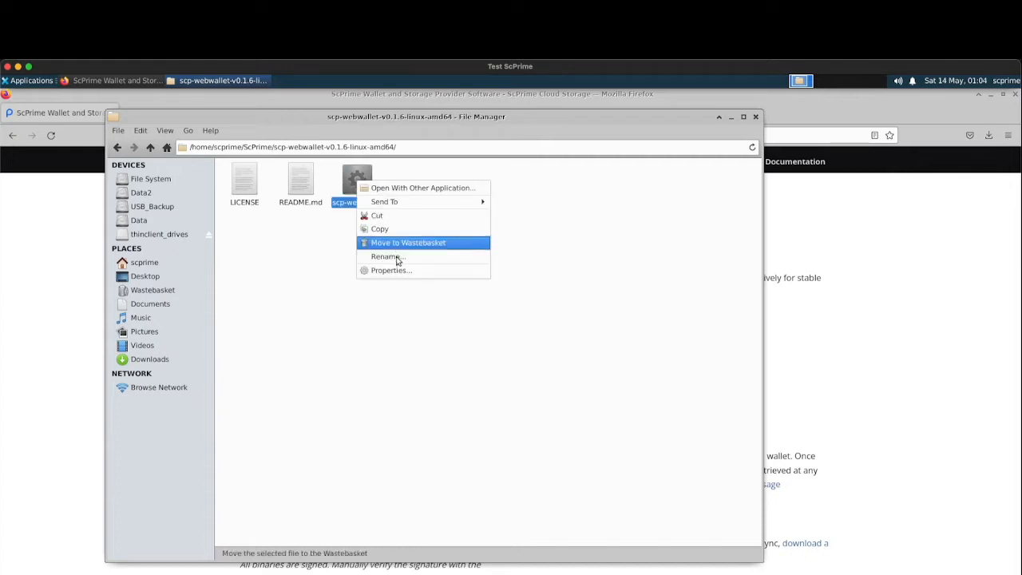
left_click(392, 270)
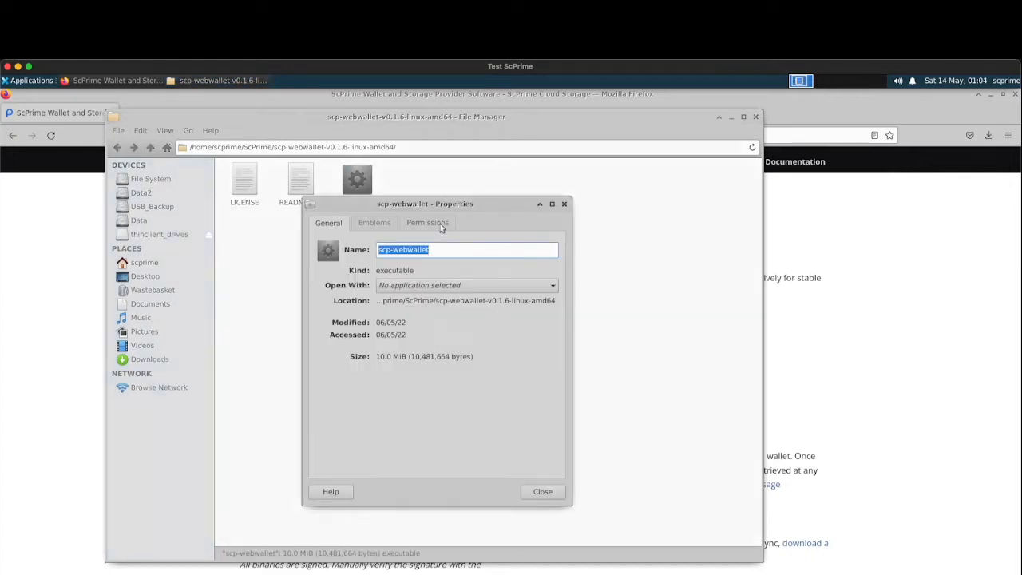
left_click(428, 223)
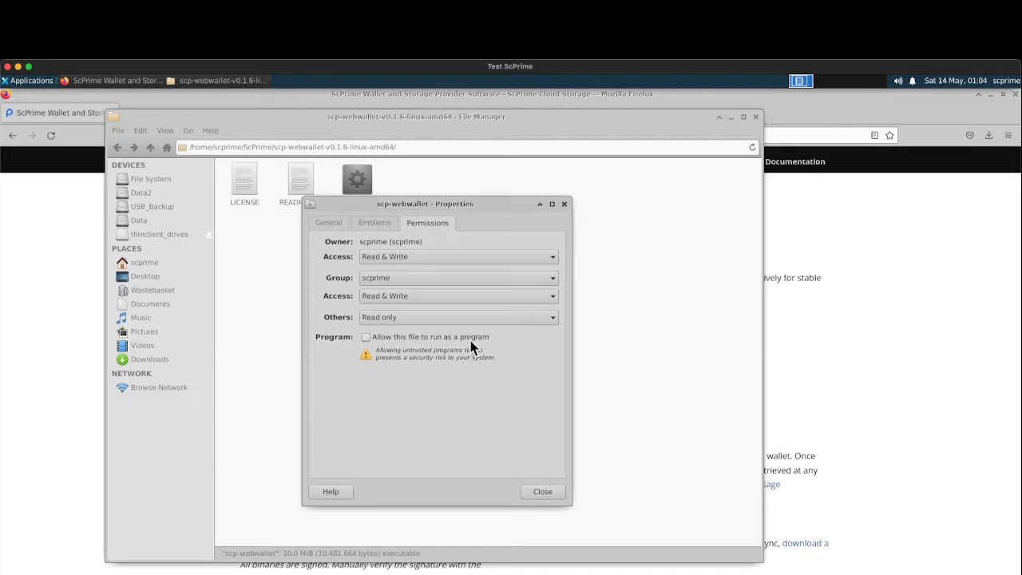
left_click(365, 336)
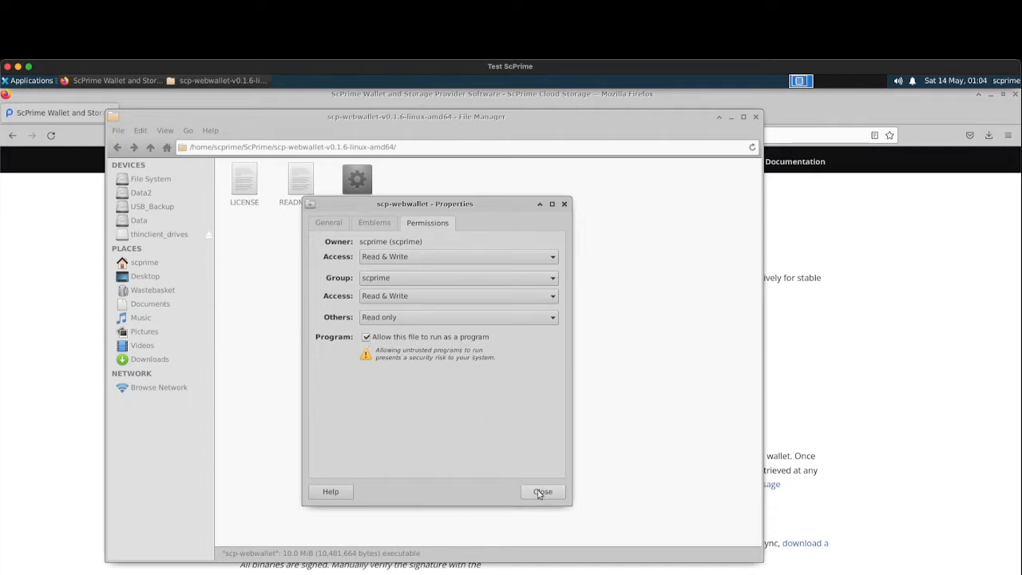
left_click(543, 492)
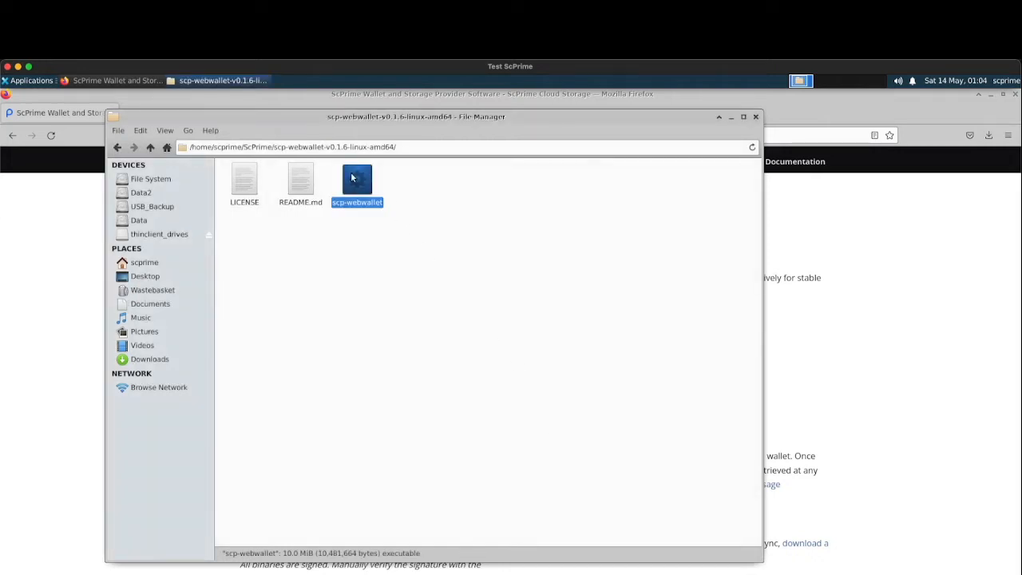
Step: Launch scp-webwallet with Firefox as its browser and choose Bootstrap for the missing consensus set
double_click(358, 179)
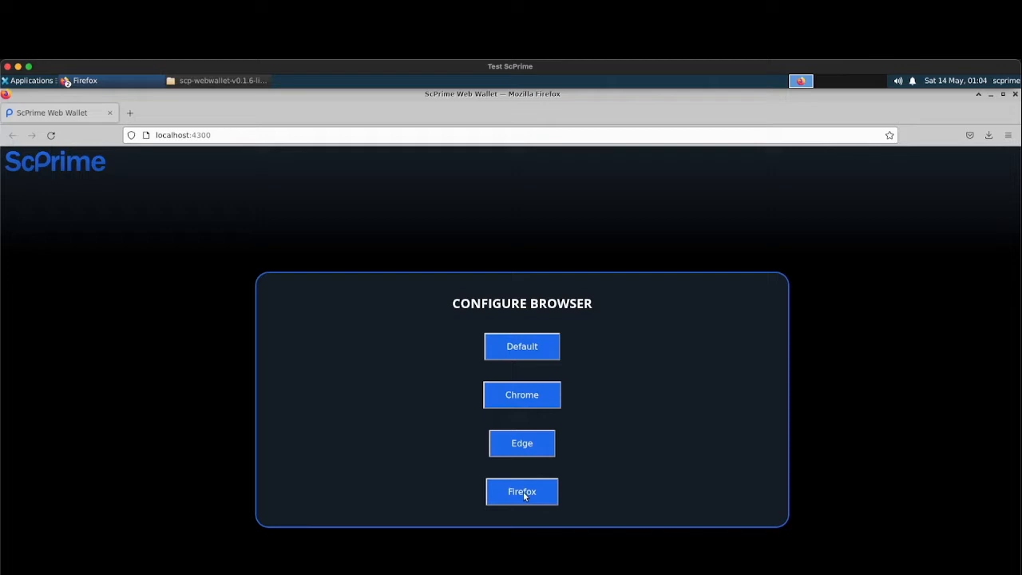
left_click(520, 492)
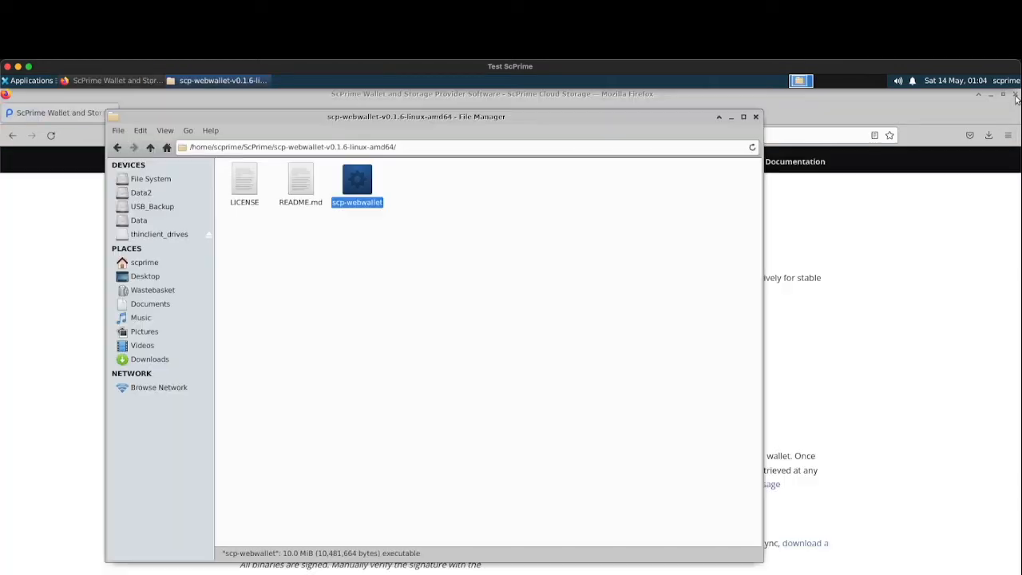
mouse_move(358, 179)
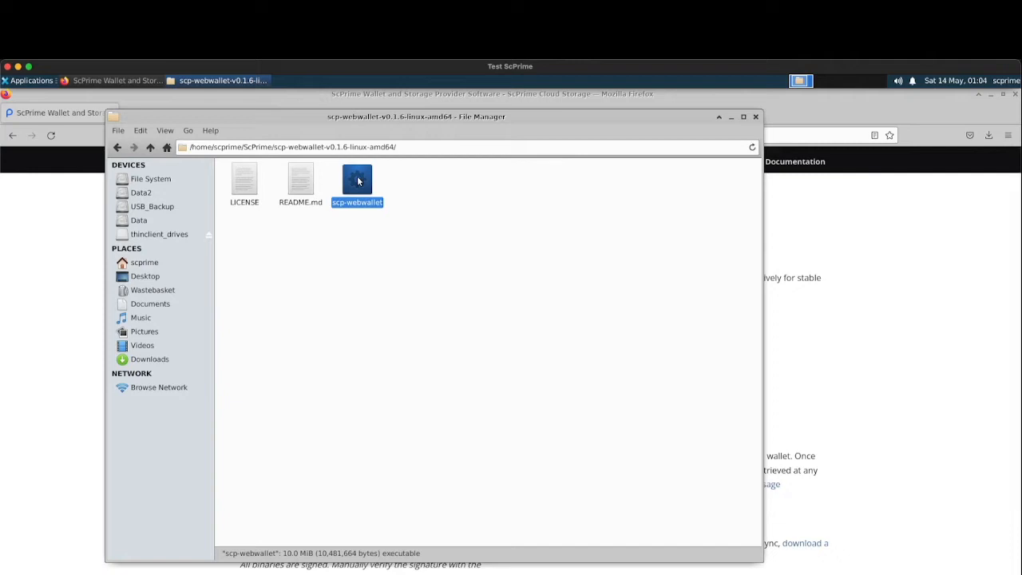
double_click(358, 179)
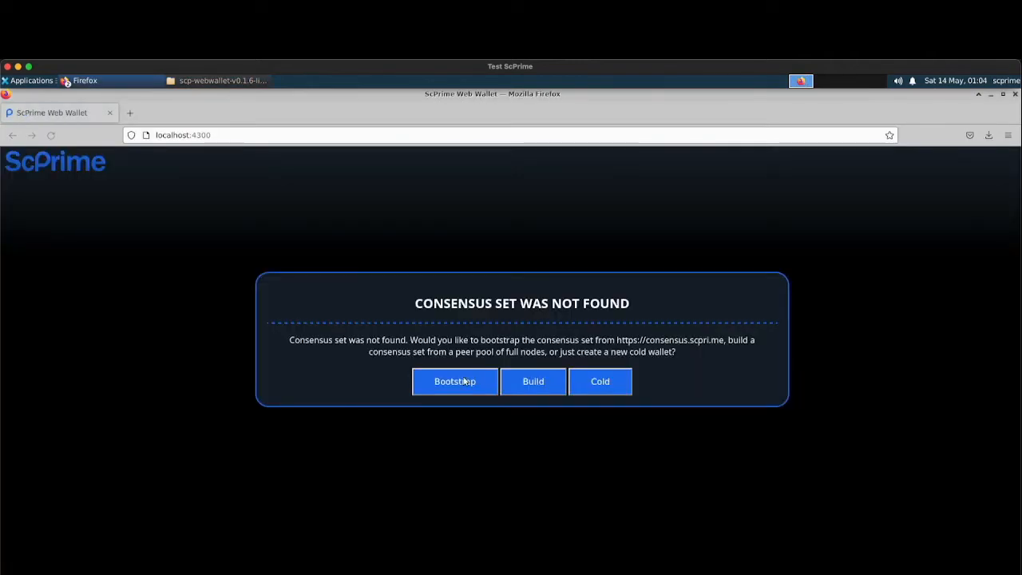
mouse_move(533, 389)
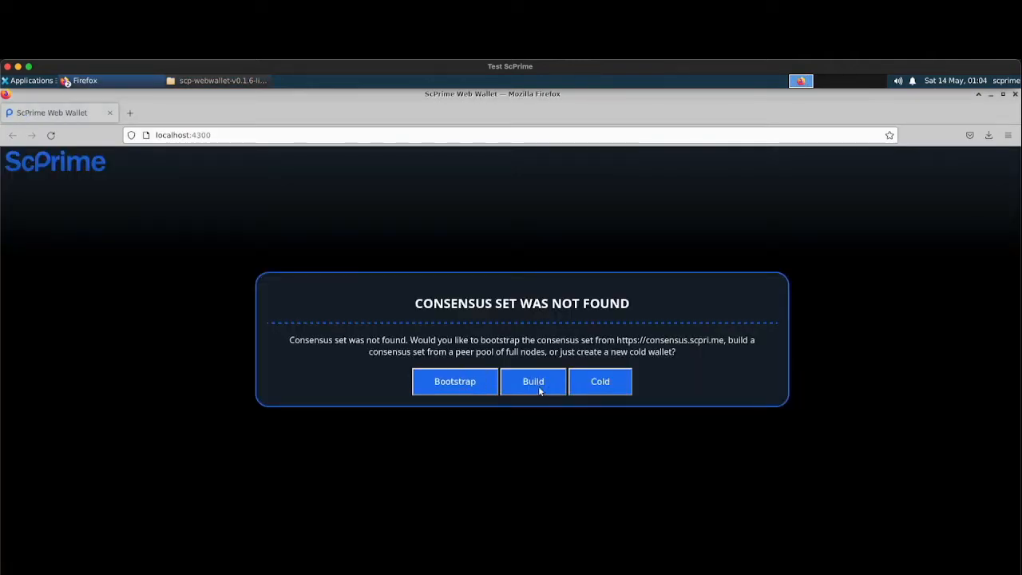
mouse_move(603, 391)
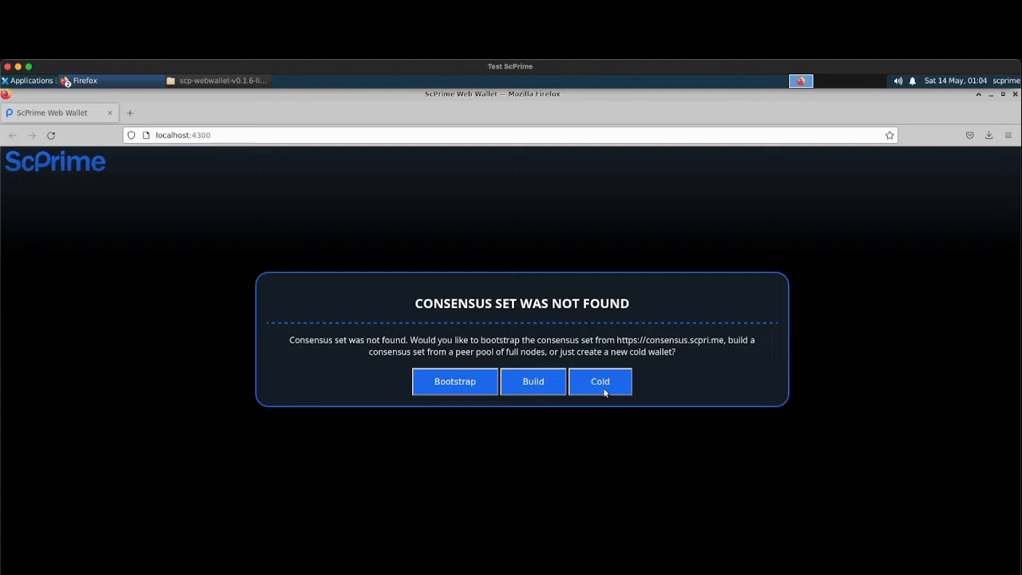
left_click(454, 380)
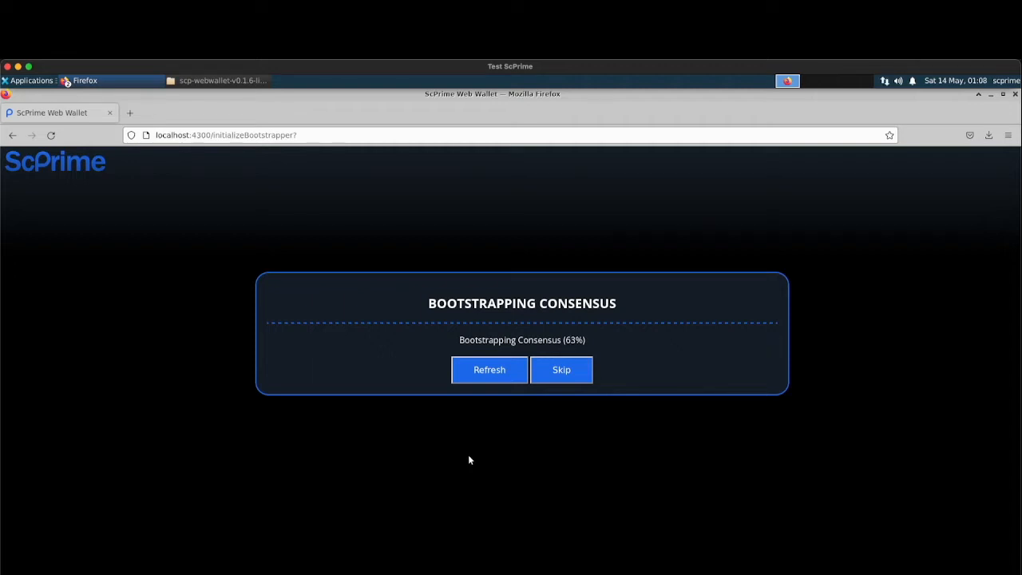
Step: Wait through consensus bootstrapping to 100% until the Open Wallet By screen appears
left_click(489, 369)
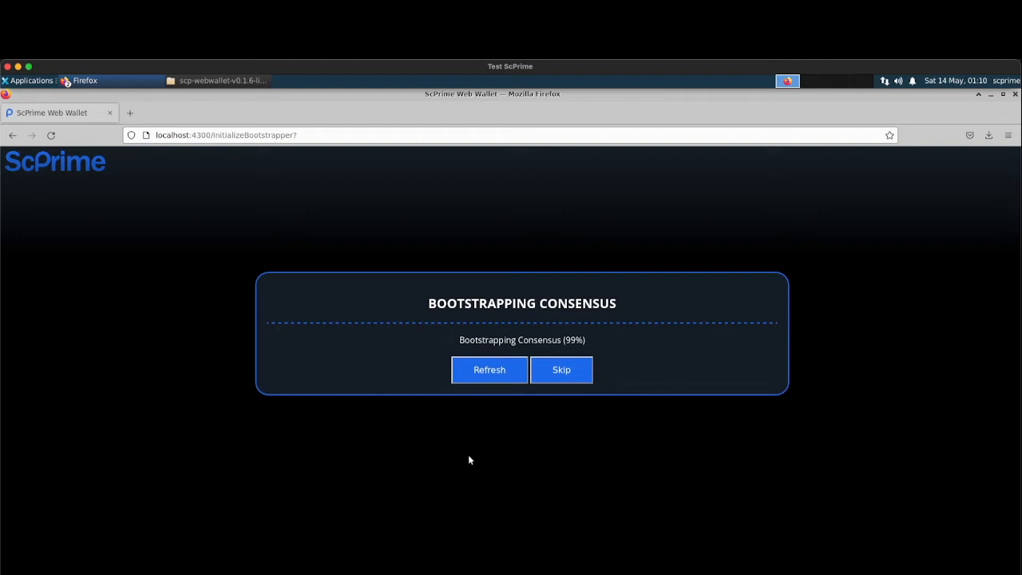
left_click(563, 370)
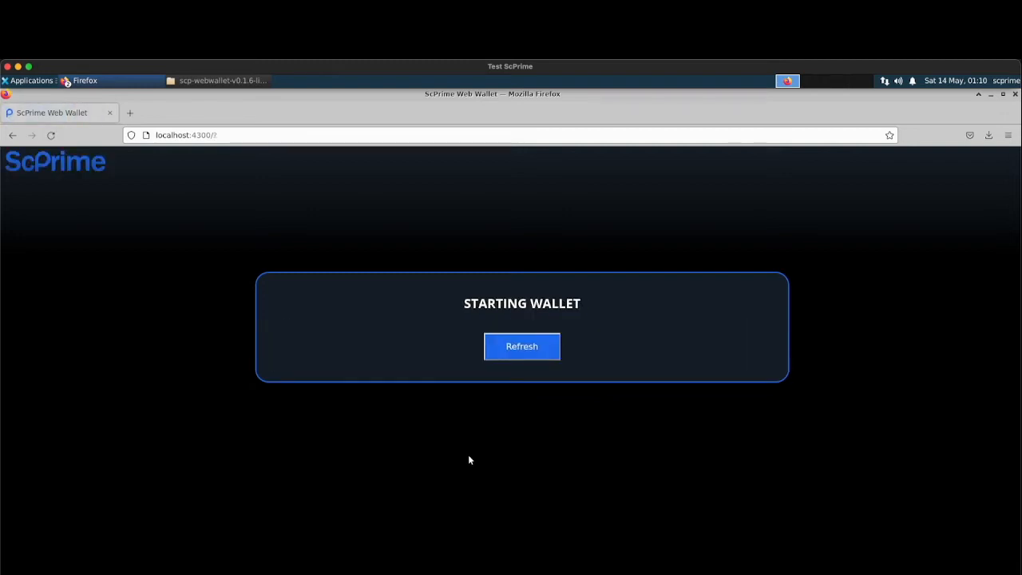
left_click(520, 345)
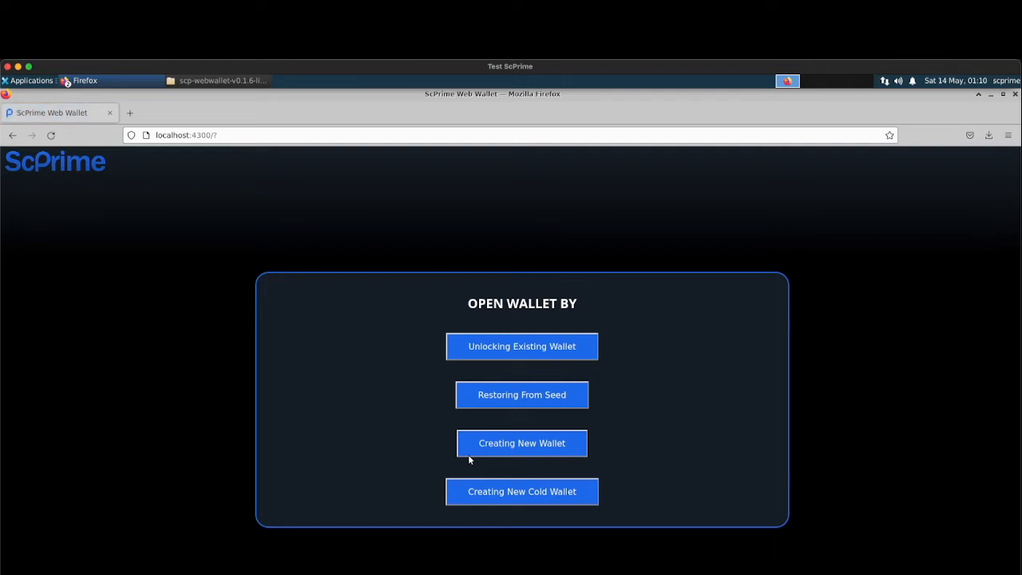
mouse_move(383, 416)
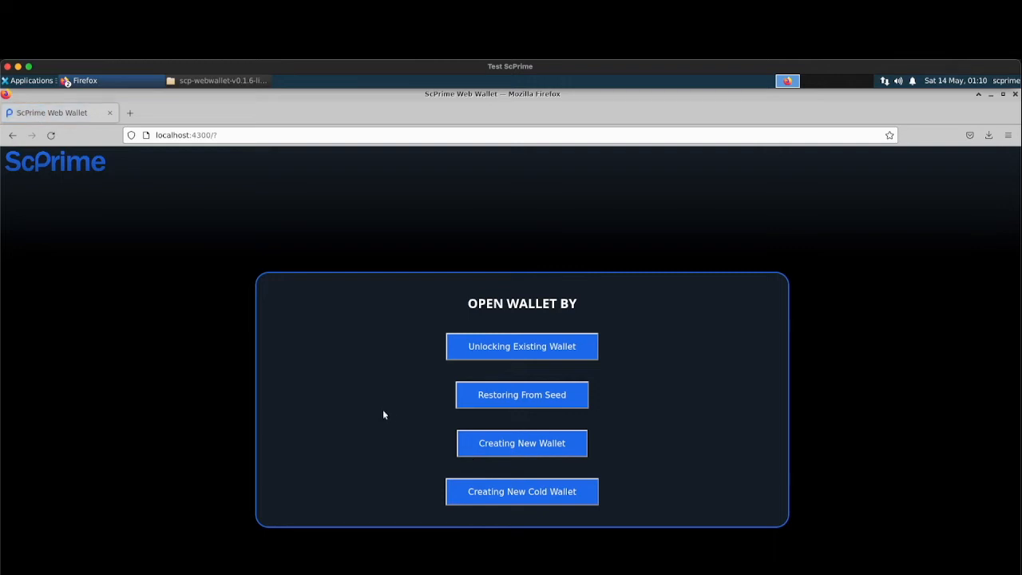
mouse_move(521, 444)
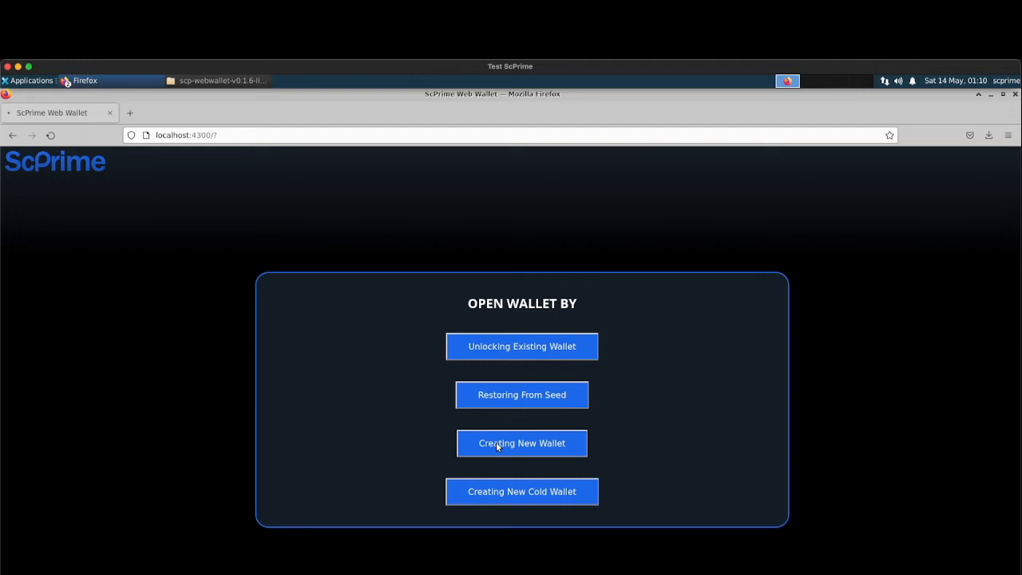
Step: Choose Creating New Wallet on the Open Wallet By screen
left_click(520, 444)
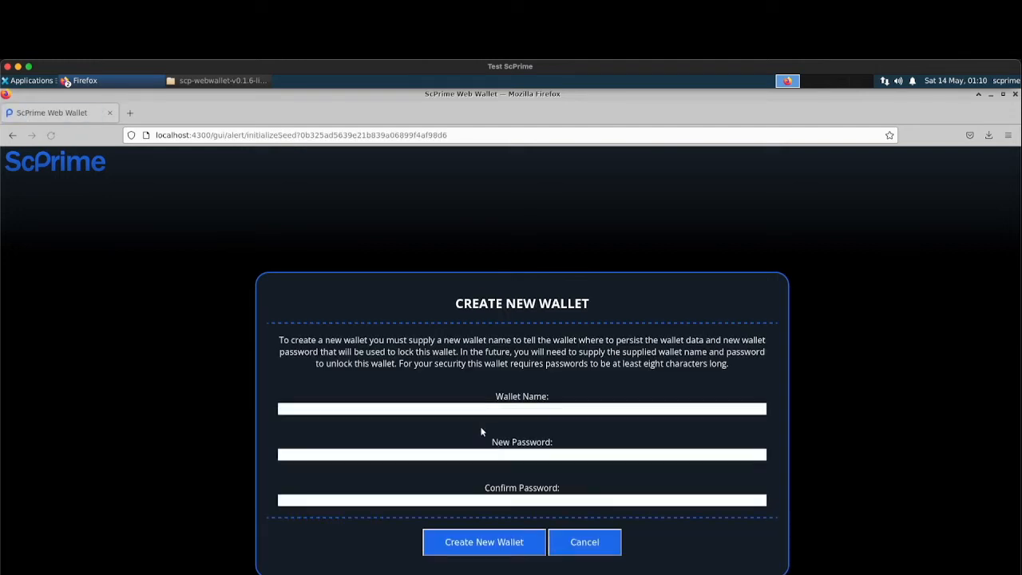
Step: Create a wallet named 'Jef and Sparky's Wallet' with a password and decline Firefox's save-login prompt
type("Jef and Sparky's Wallet")
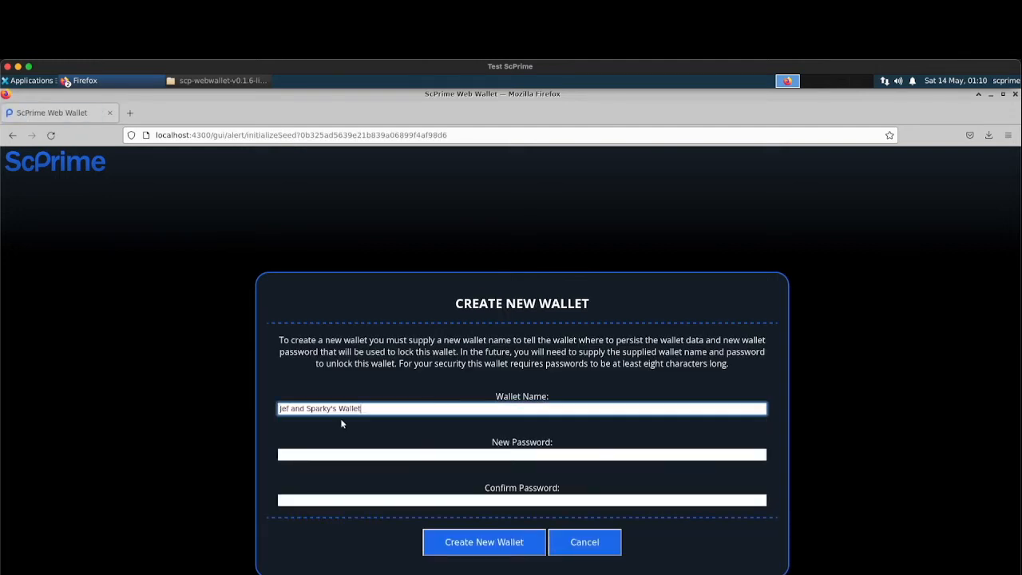
left_click(521, 453)
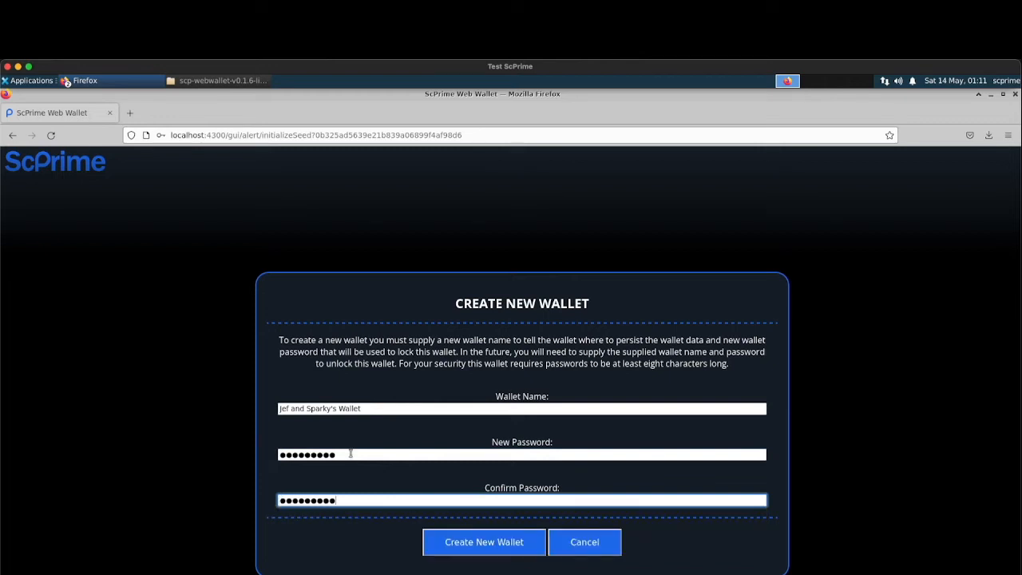
left_click(484, 541)
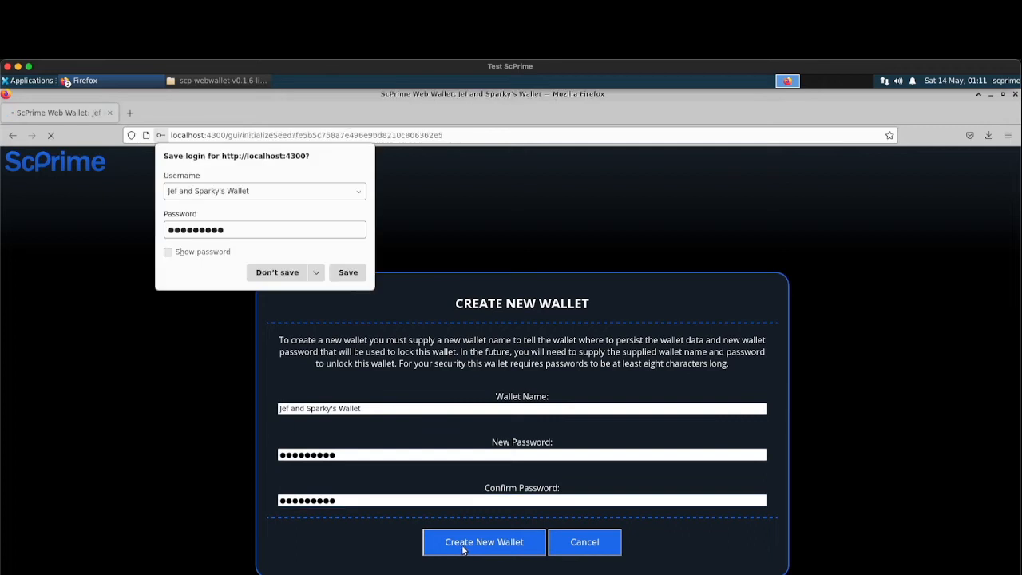
left_click(484, 543)
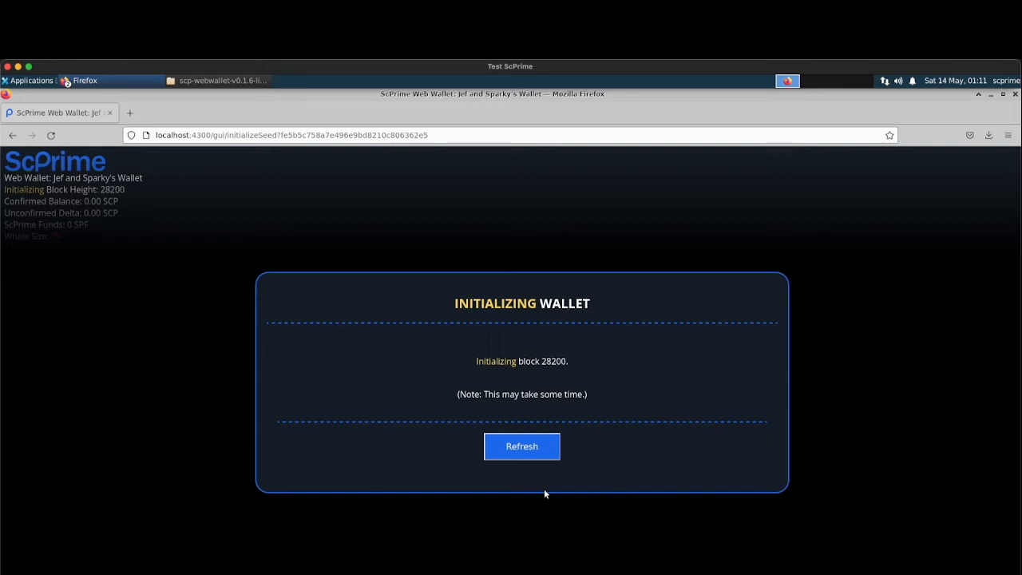
Step: Refresh through initializing and synchronizing until the empty Transactions page loads
left_click(521, 446)
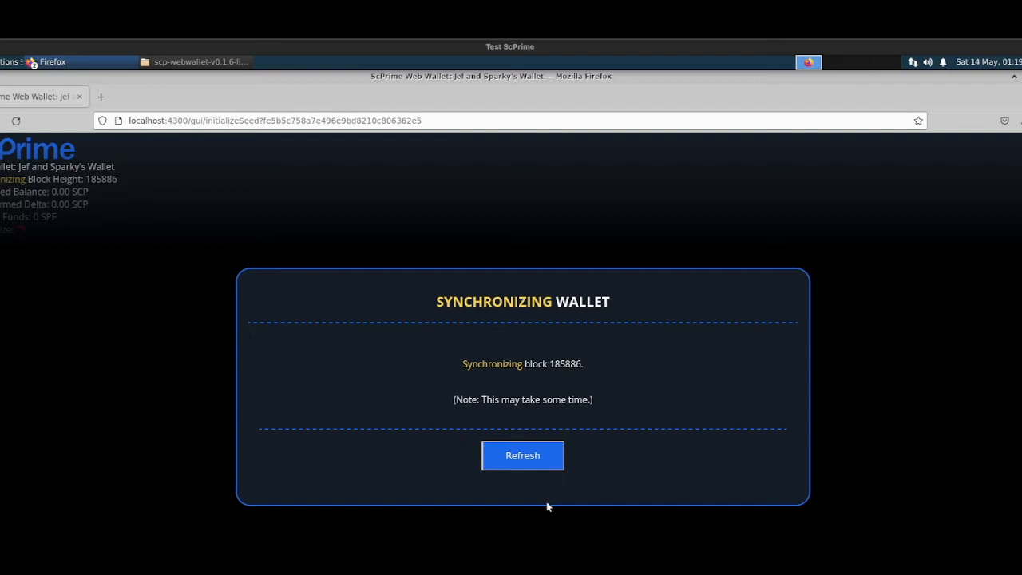
left_click(523, 455)
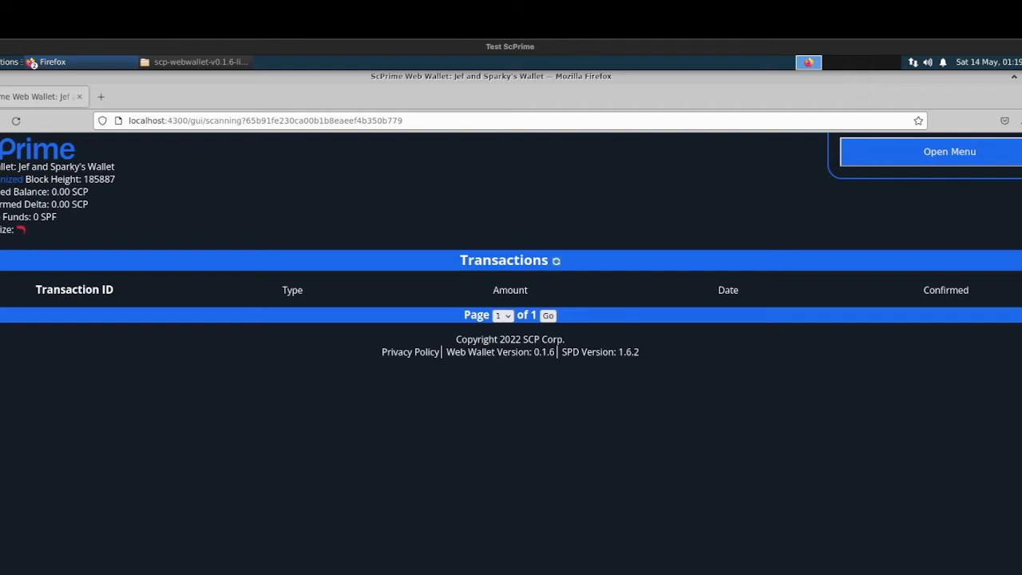
double_click(56, 167)
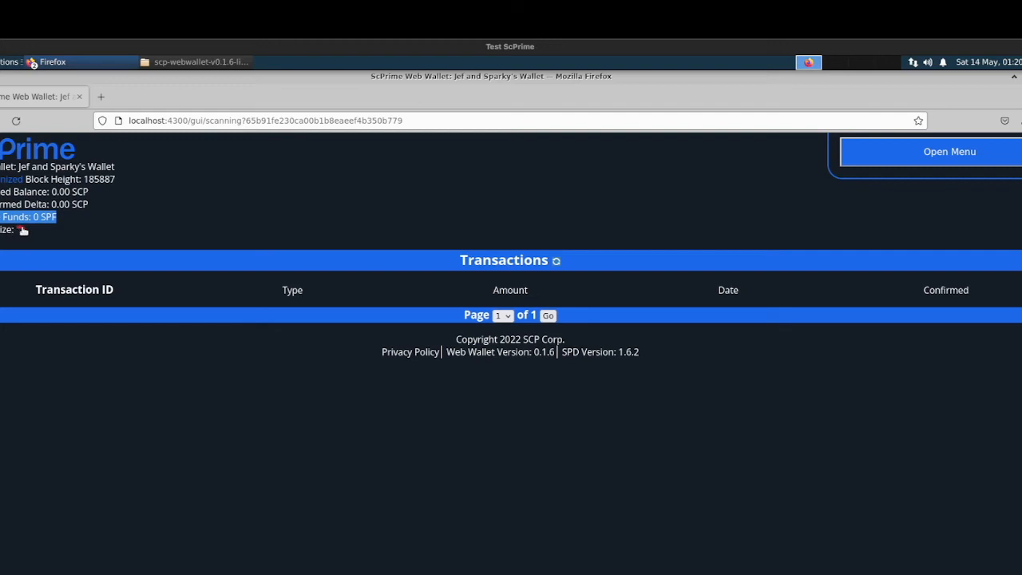
left_click(29, 217)
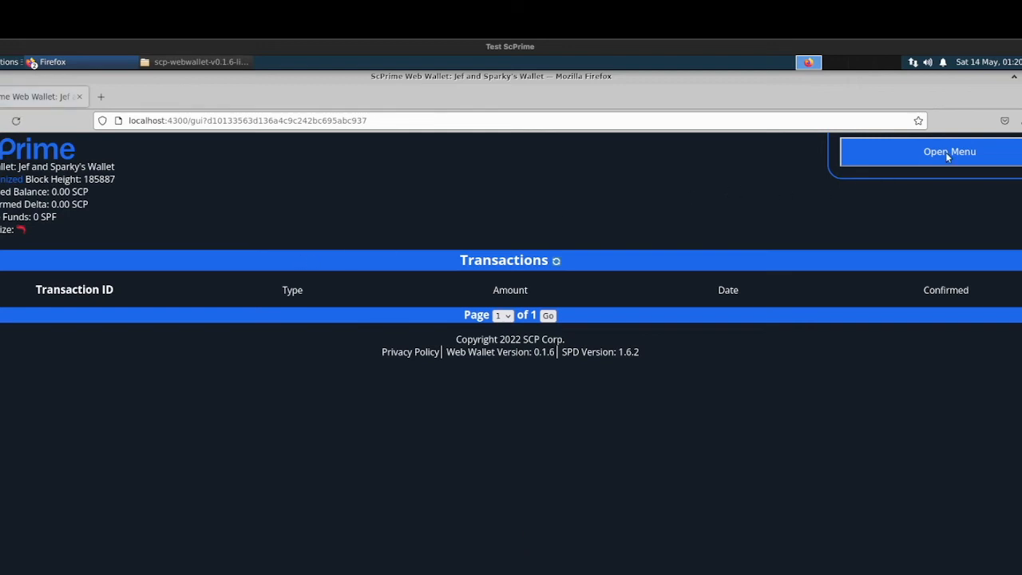
Step: Reveal the wallet's recovery seed via Recover Seed in the menu, then close it
left_click(948, 152)
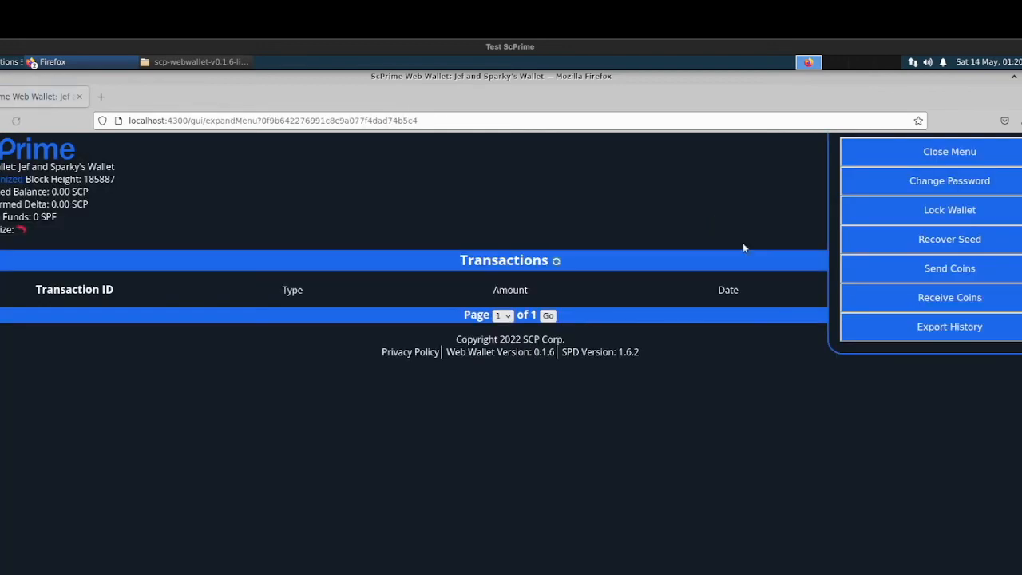
left_click(949, 240)
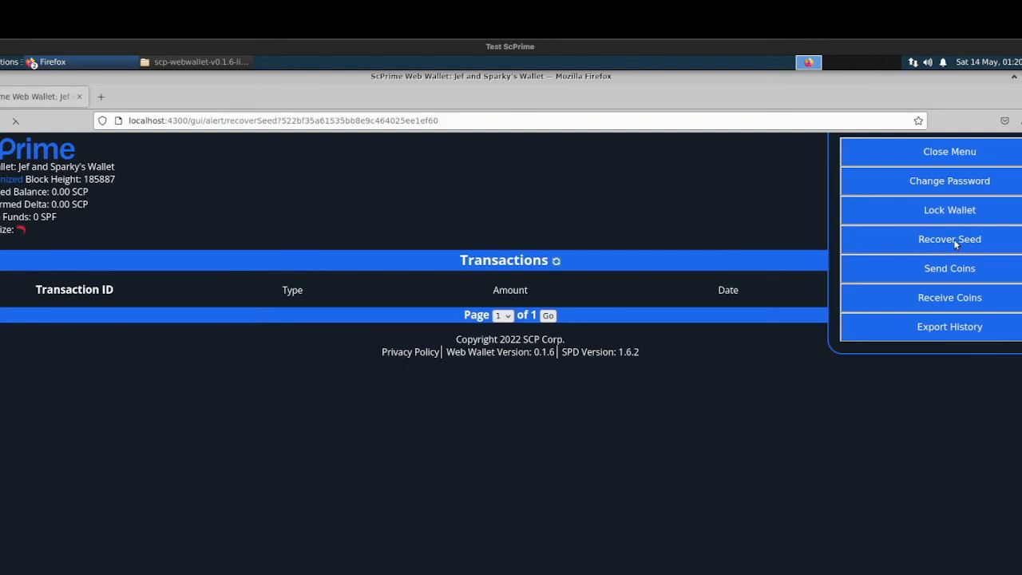
left_click(949, 240)
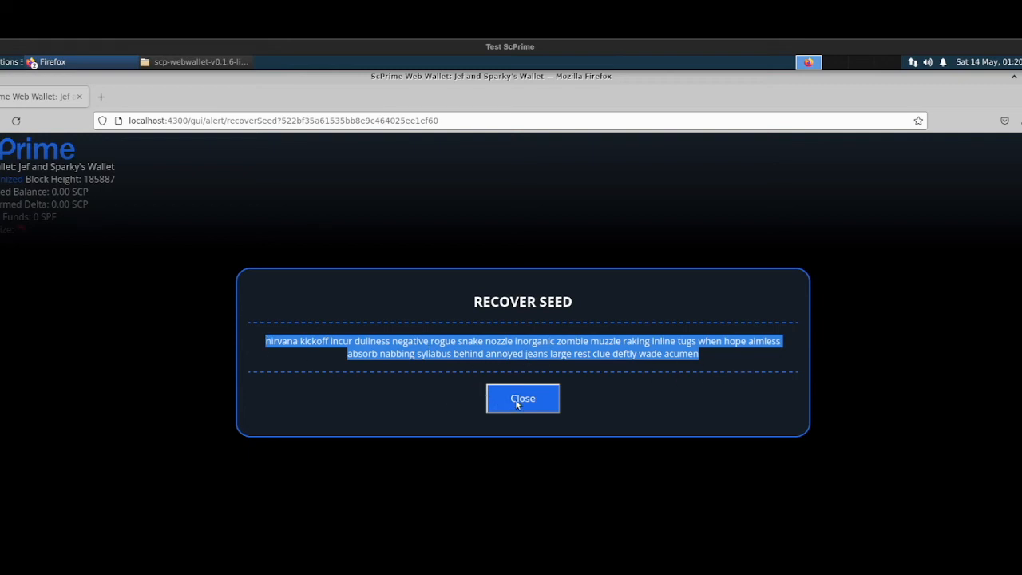
left_click(522, 399)
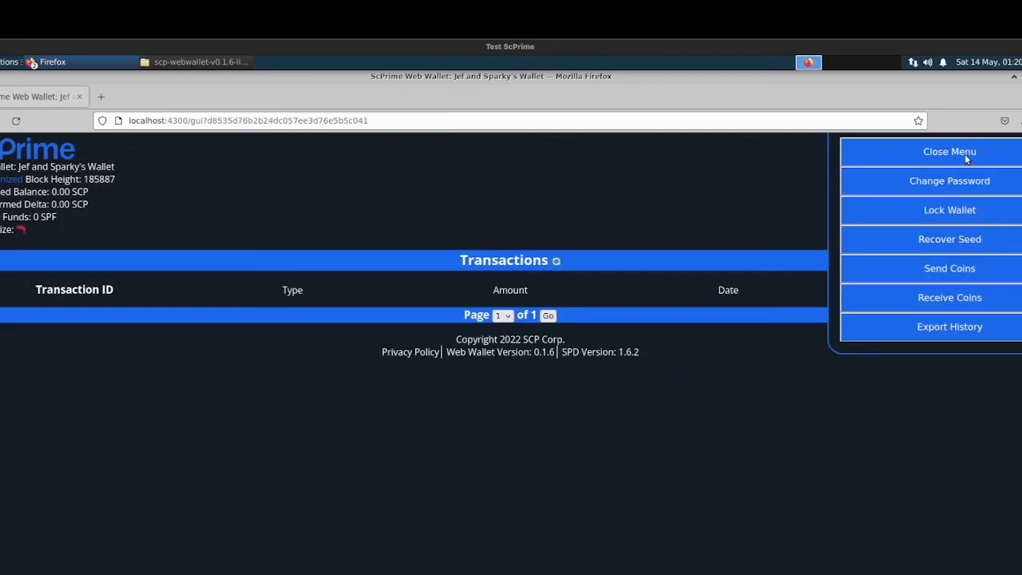